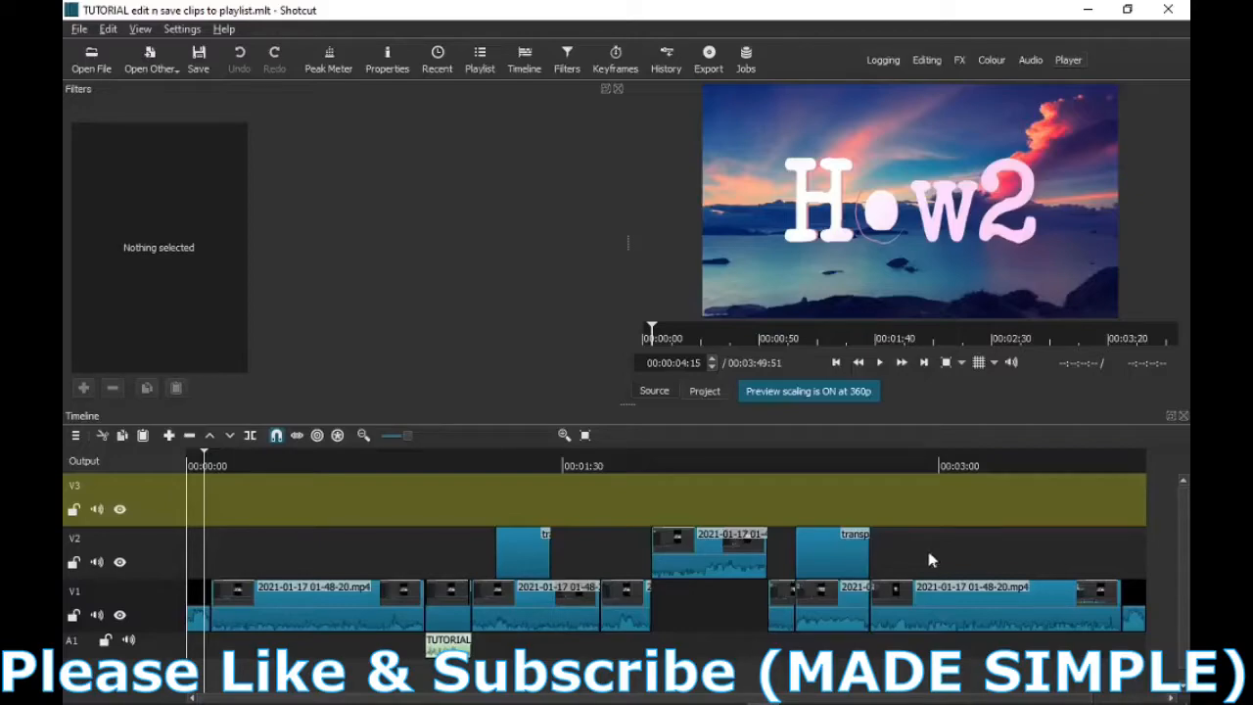
mouse_move(665, 460)
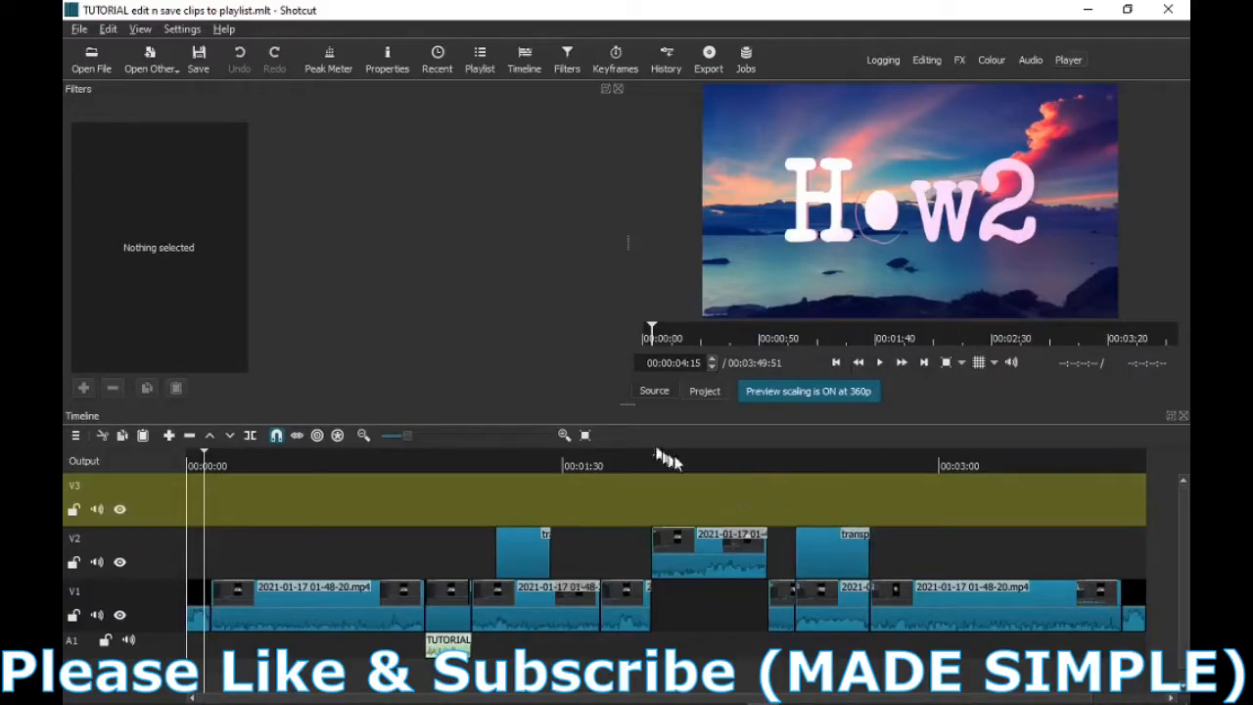
mouse_move(585, 348)
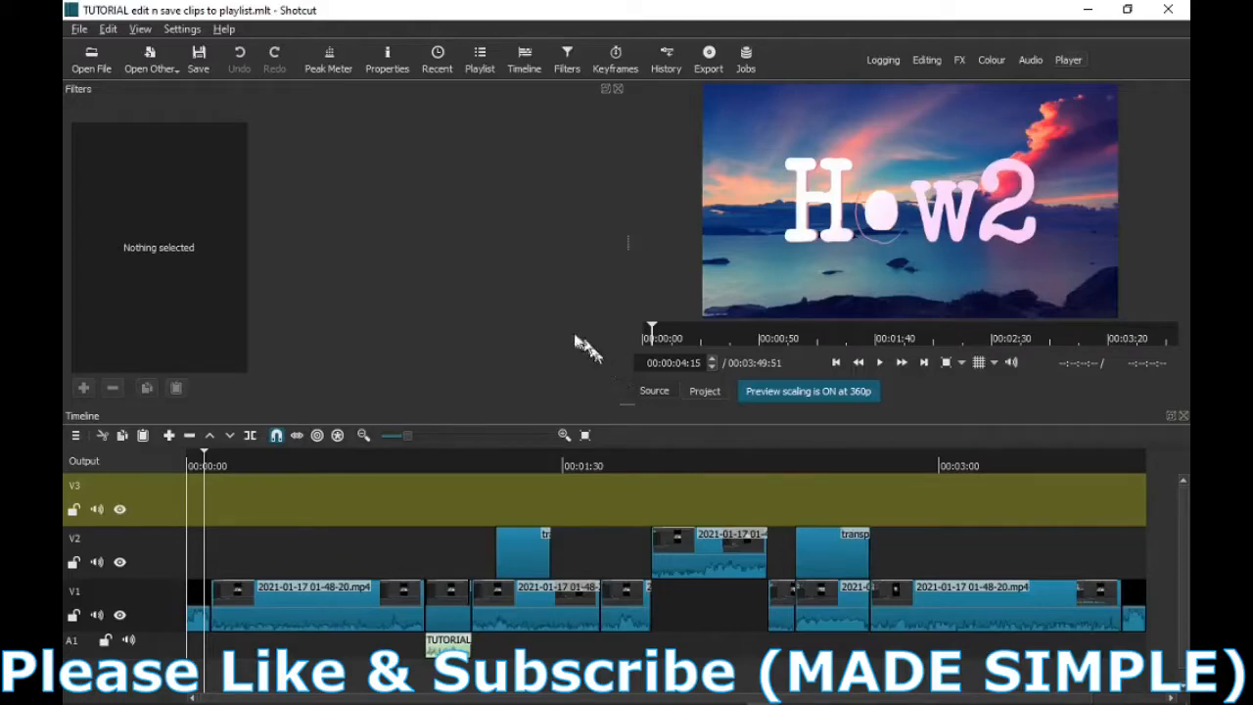
mouse_move(576, 213)
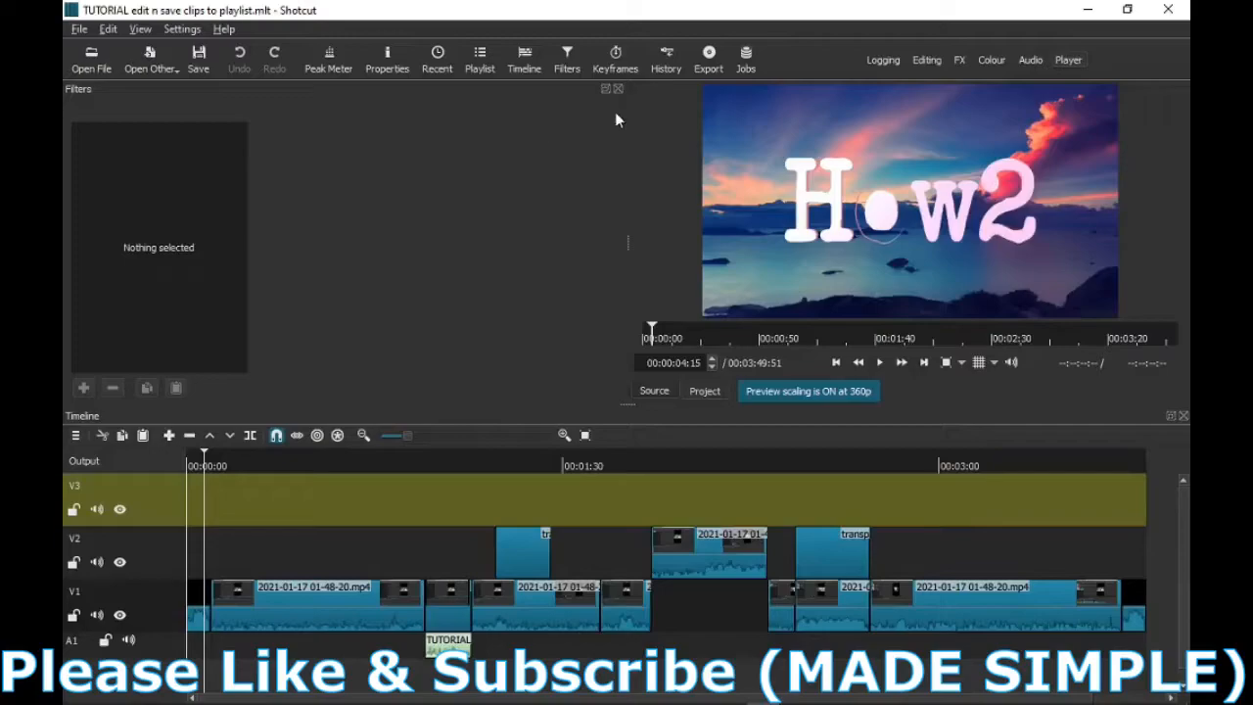
mouse_move(708, 54)
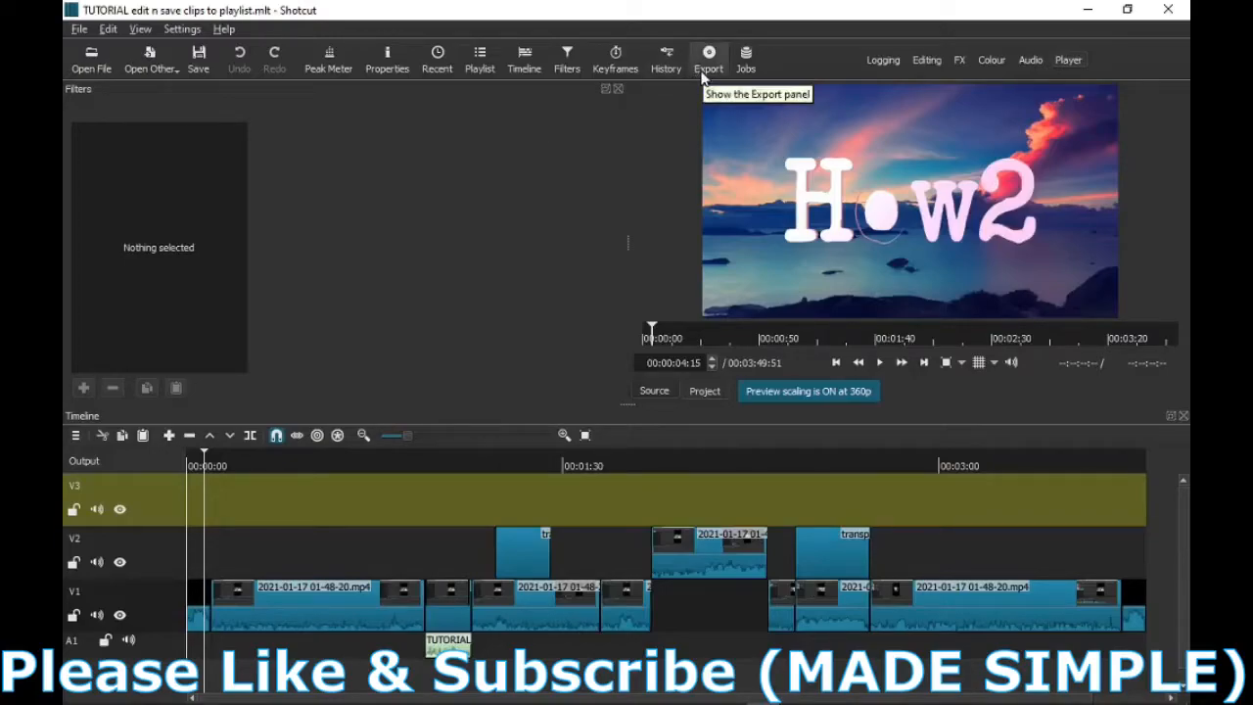
Step: Choose the YouTube stock preset in the Export panel
left_click(708, 56)
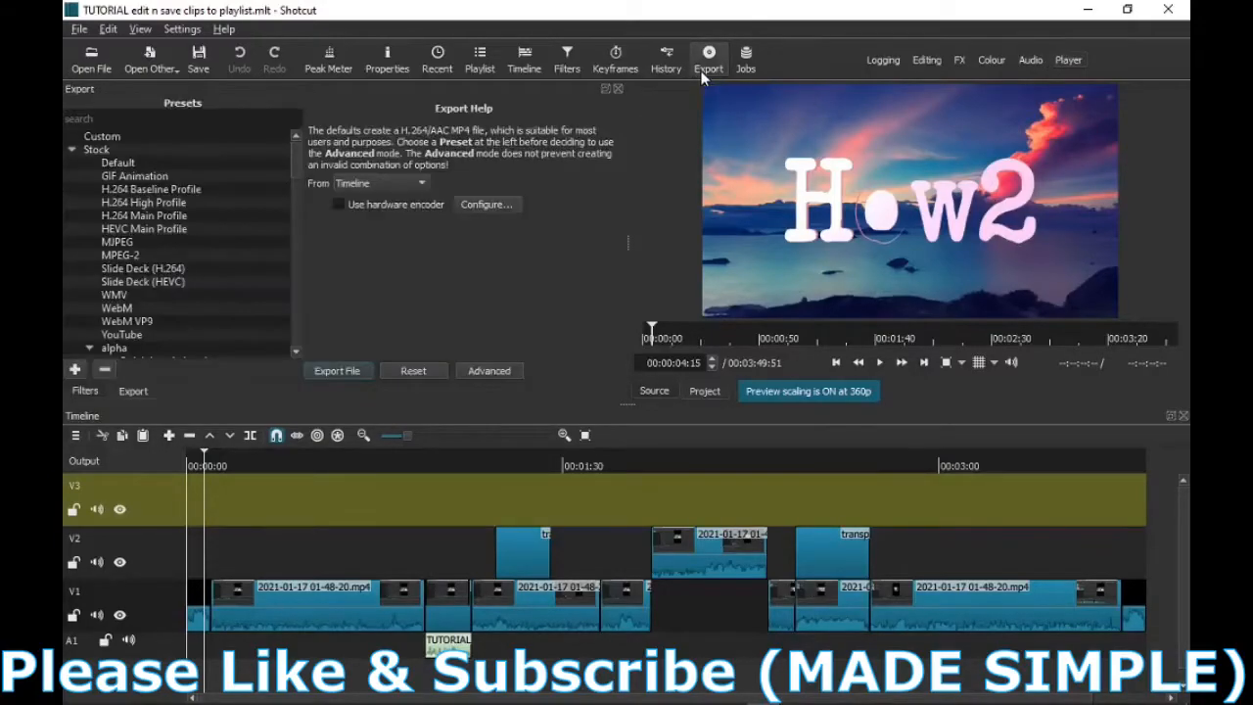
mouse_move(584, 125)
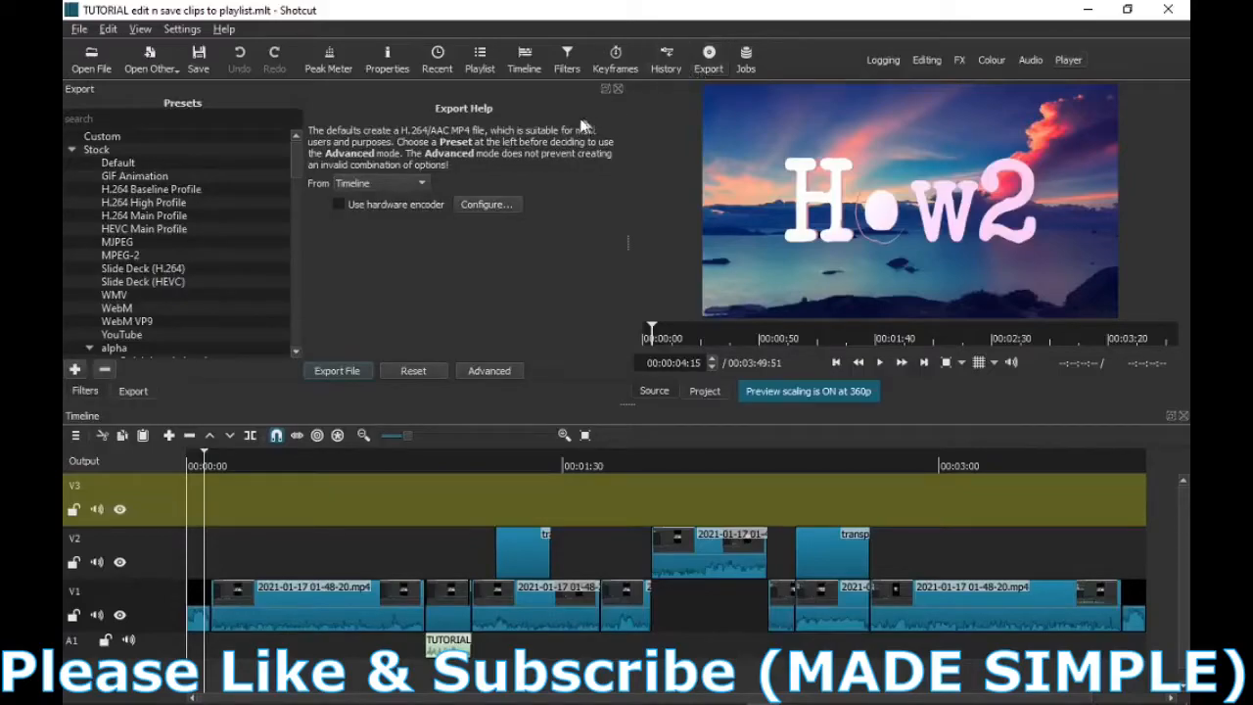
mouse_move(274, 195)
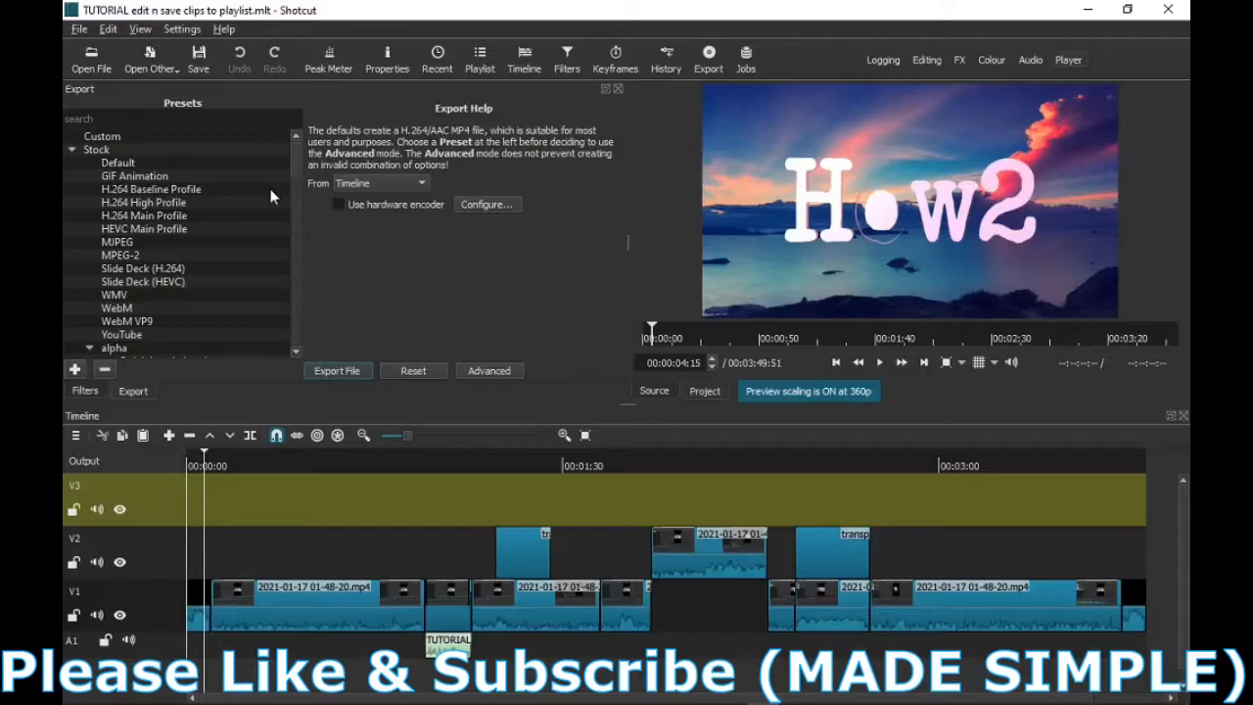
mouse_move(215, 180)
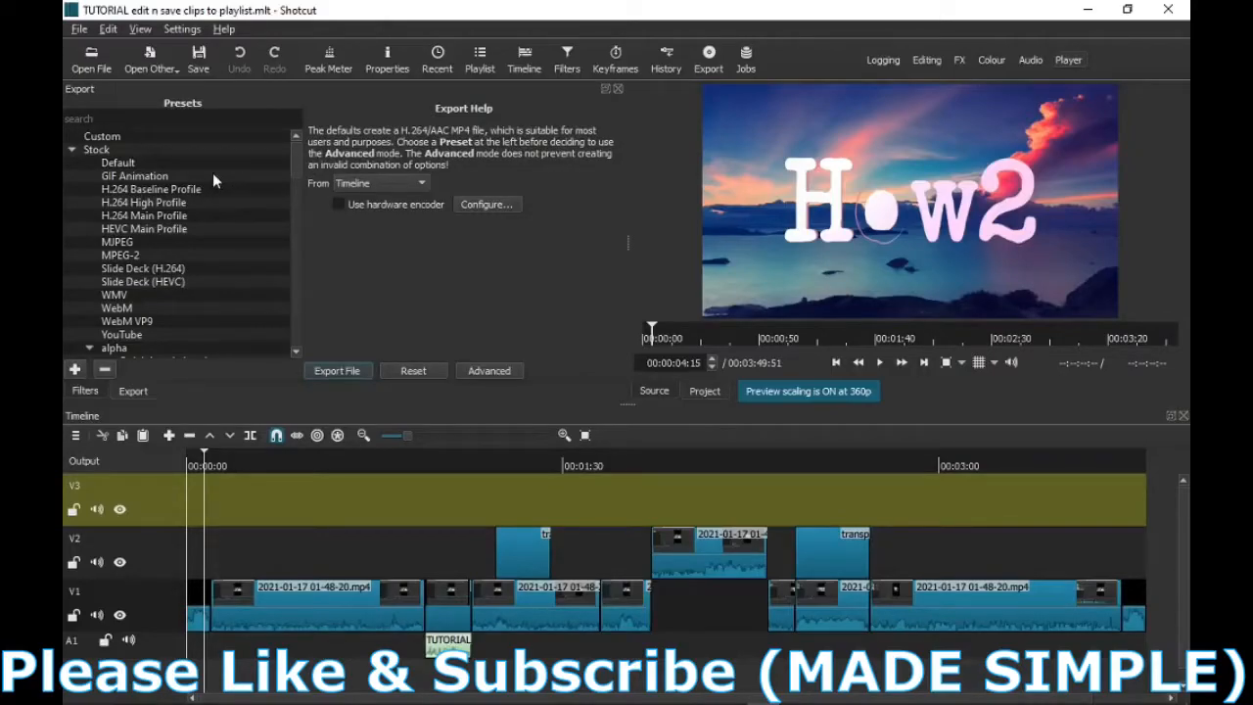
mouse_move(180, 156)
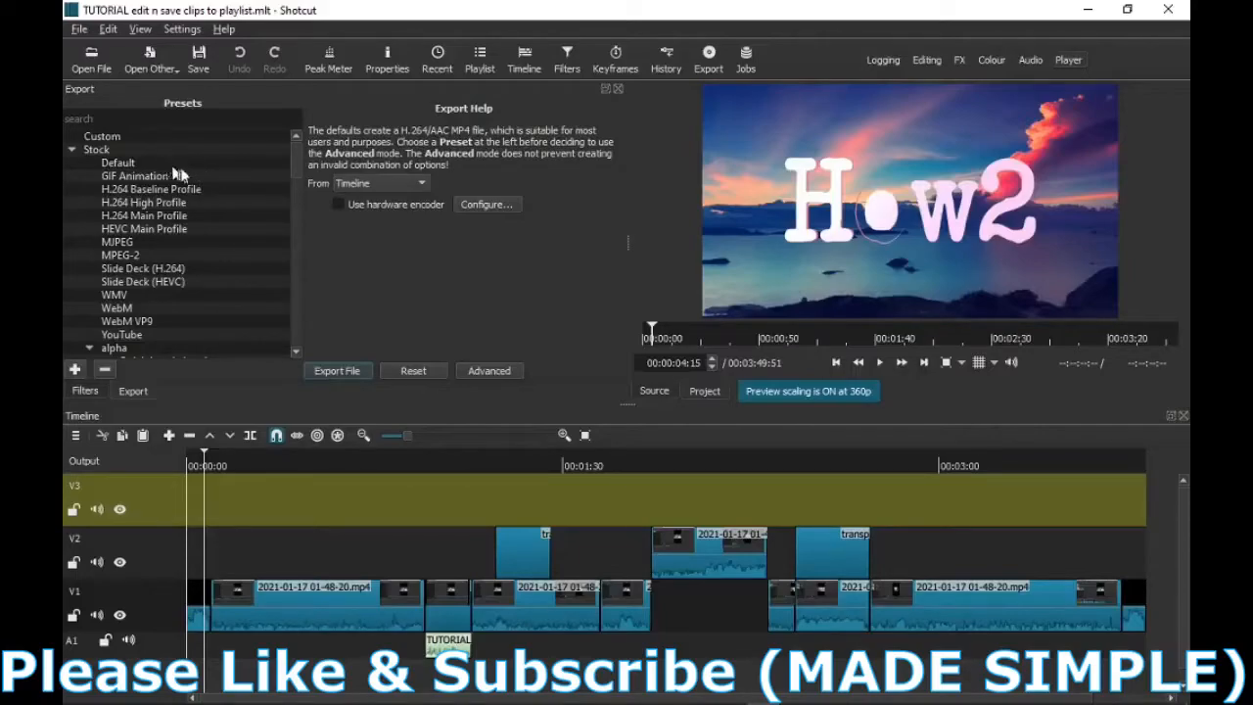
mouse_move(176, 259)
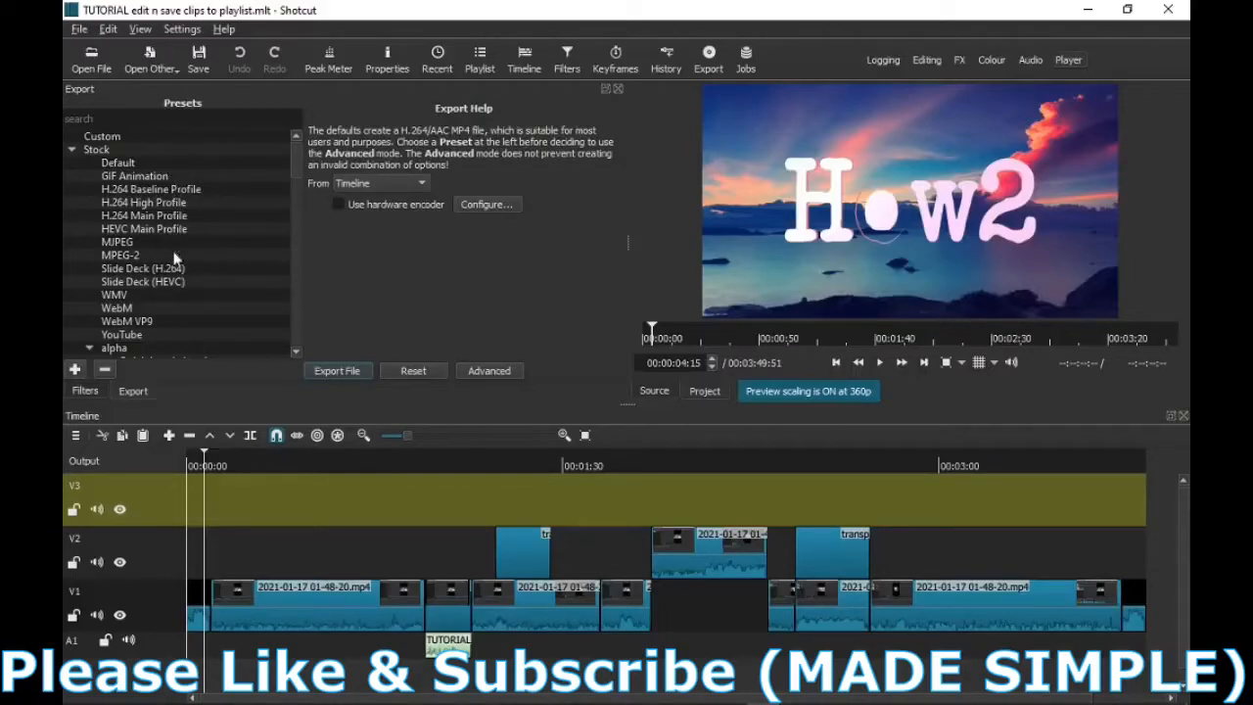
mouse_move(173, 340)
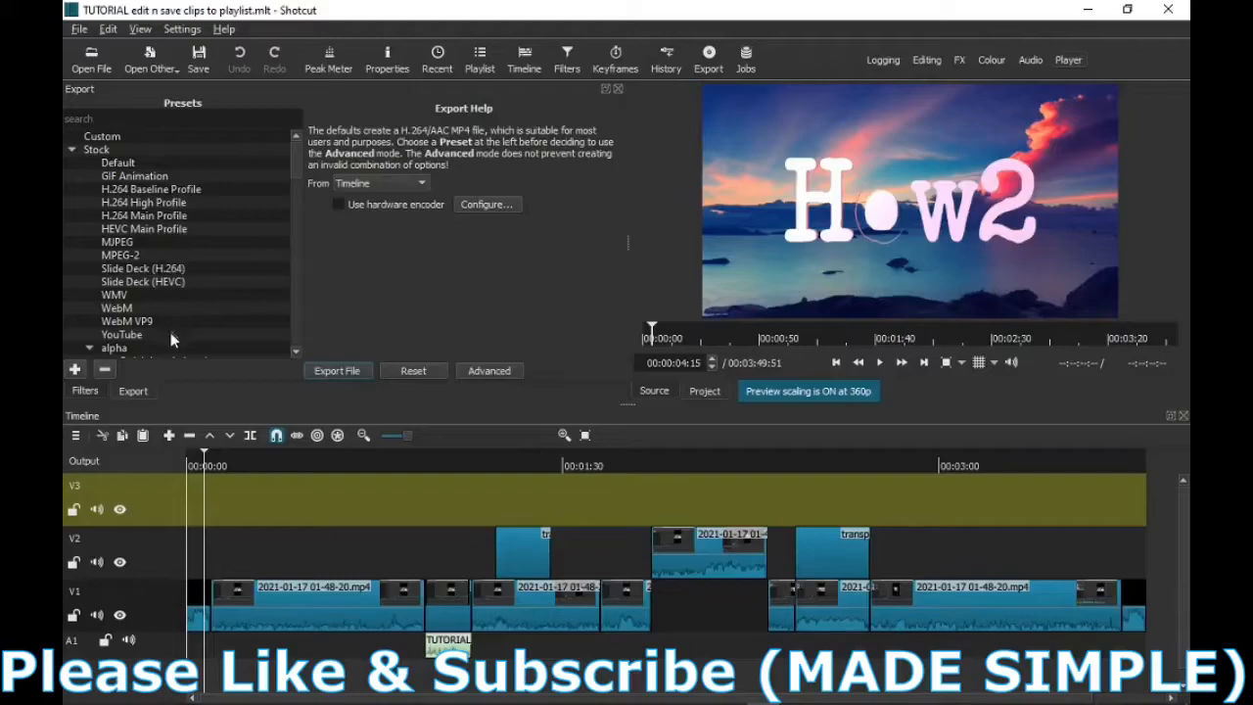
left_click(122, 333)
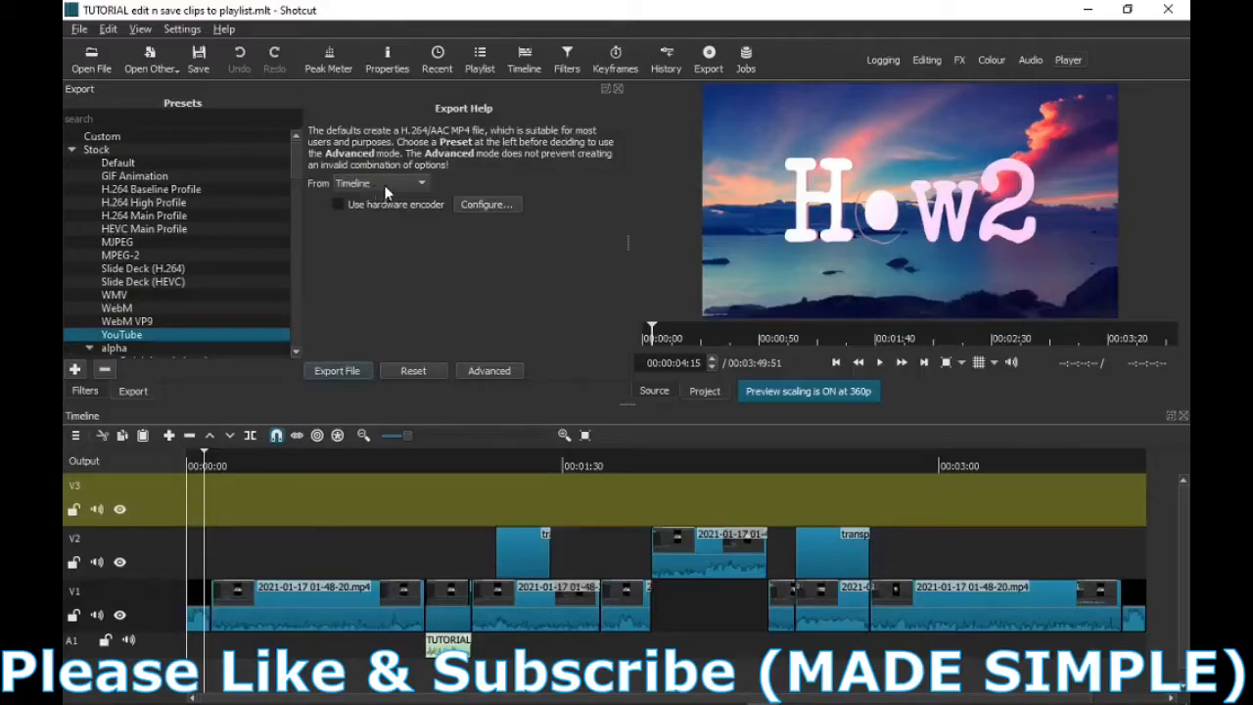
mouse_move(384, 270)
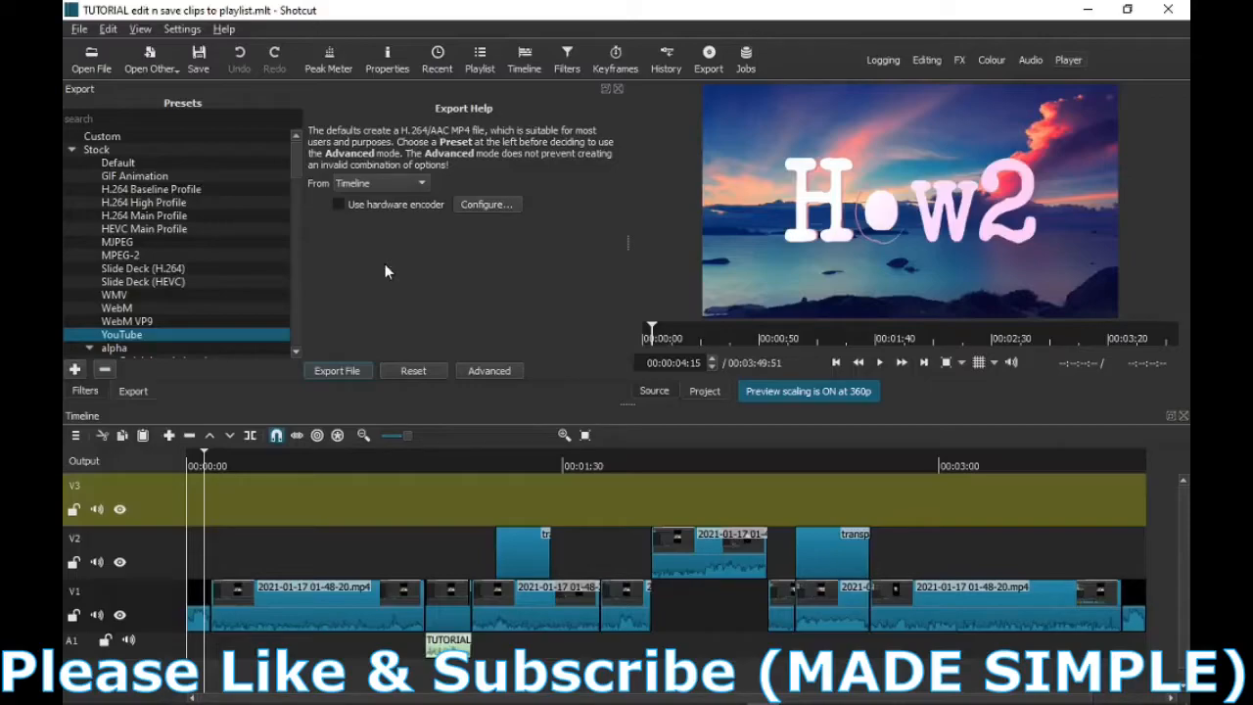
mouse_move(419, 303)
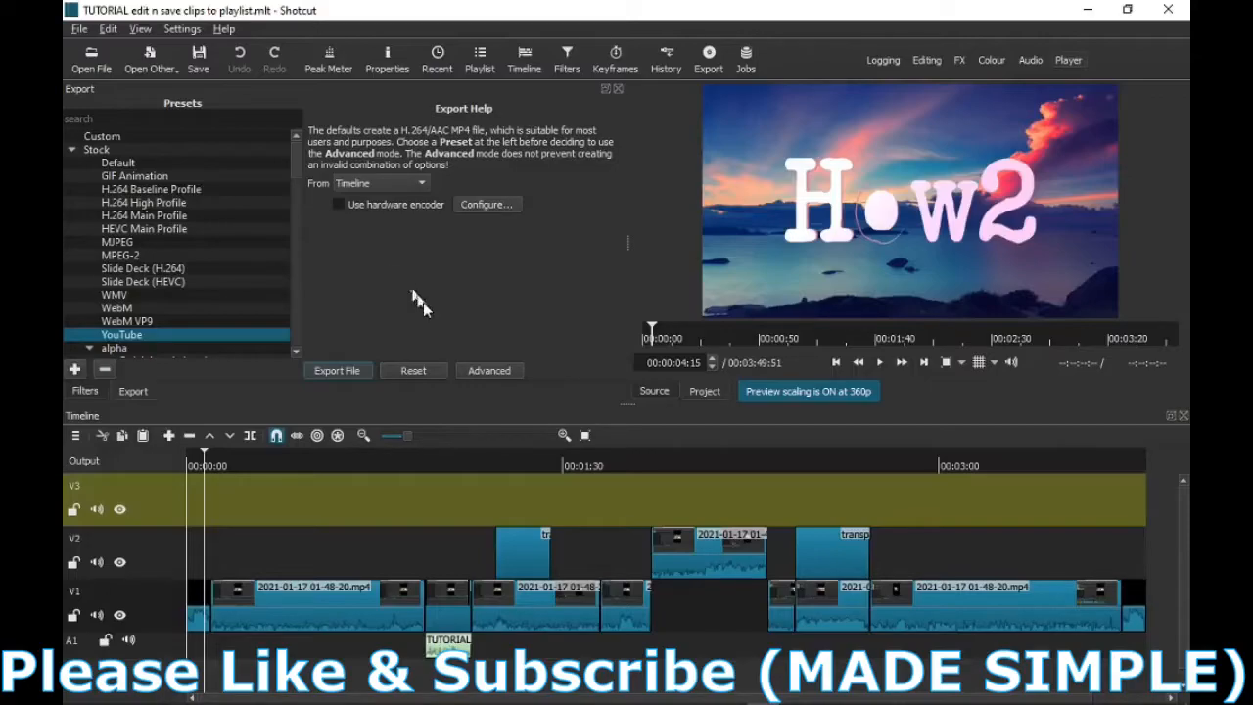
Step: Reveal the Advanced settings showing mp4 format, 1280×720 at 60 fps
left_click(489, 370)
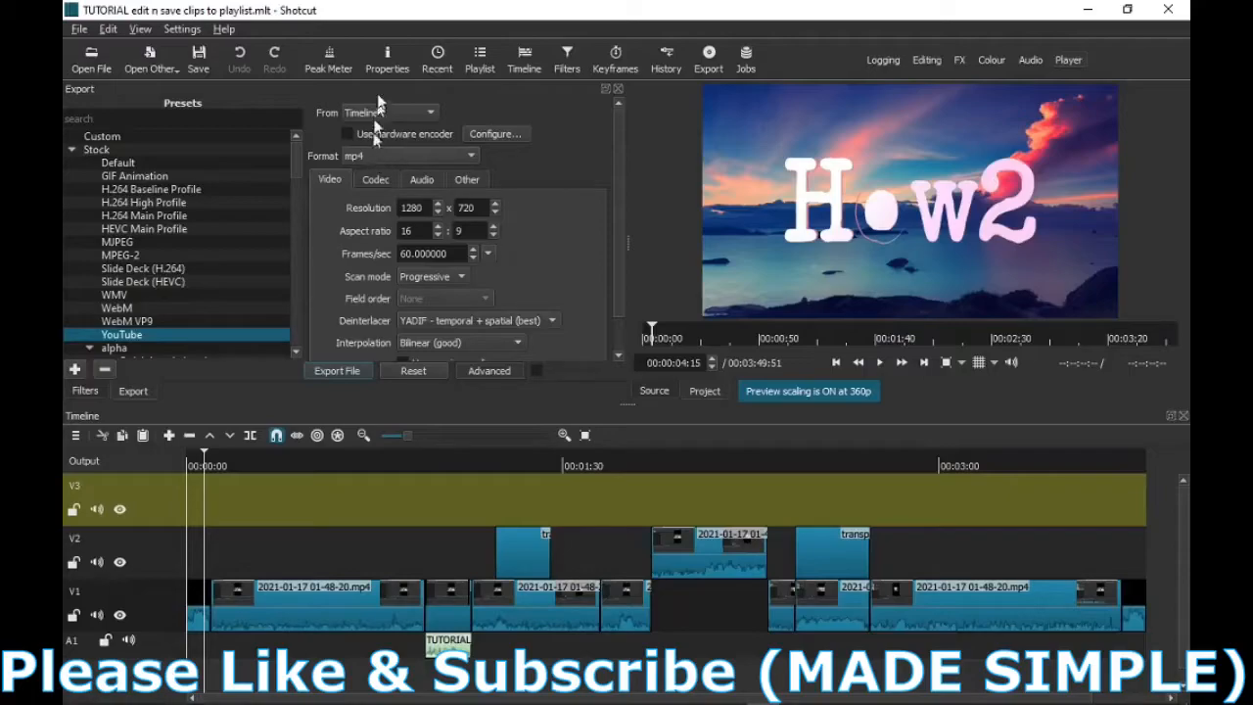
mouse_move(278, 323)
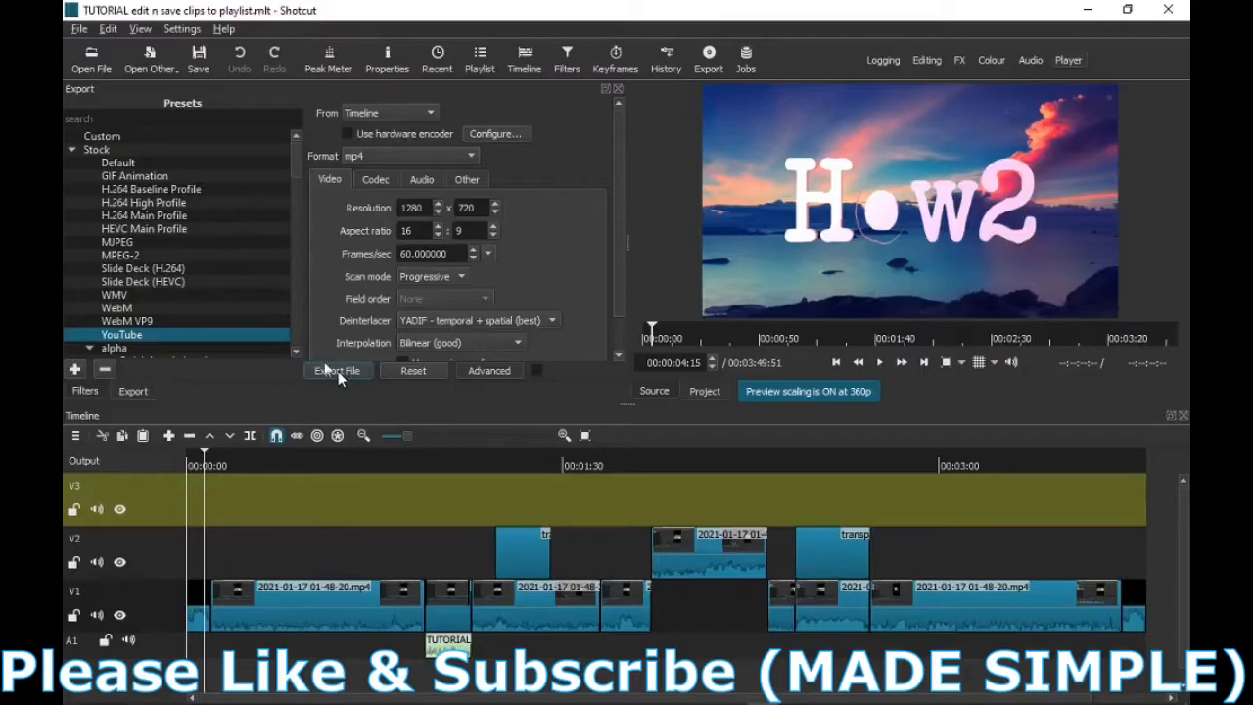
Step: Begin Export File to Downloads, naming the output 'TUTORIAL UPLOADED'
left_click(336, 369)
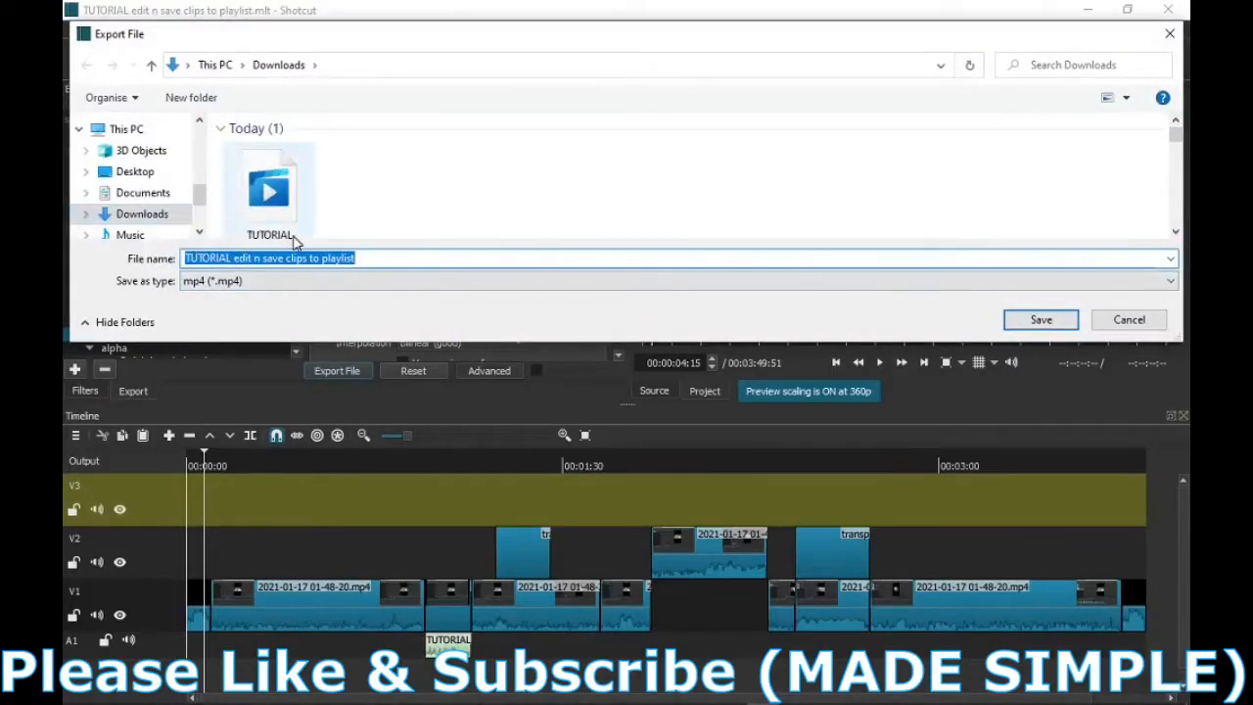
left_click(374, 258)
type("TUTORIAL U")
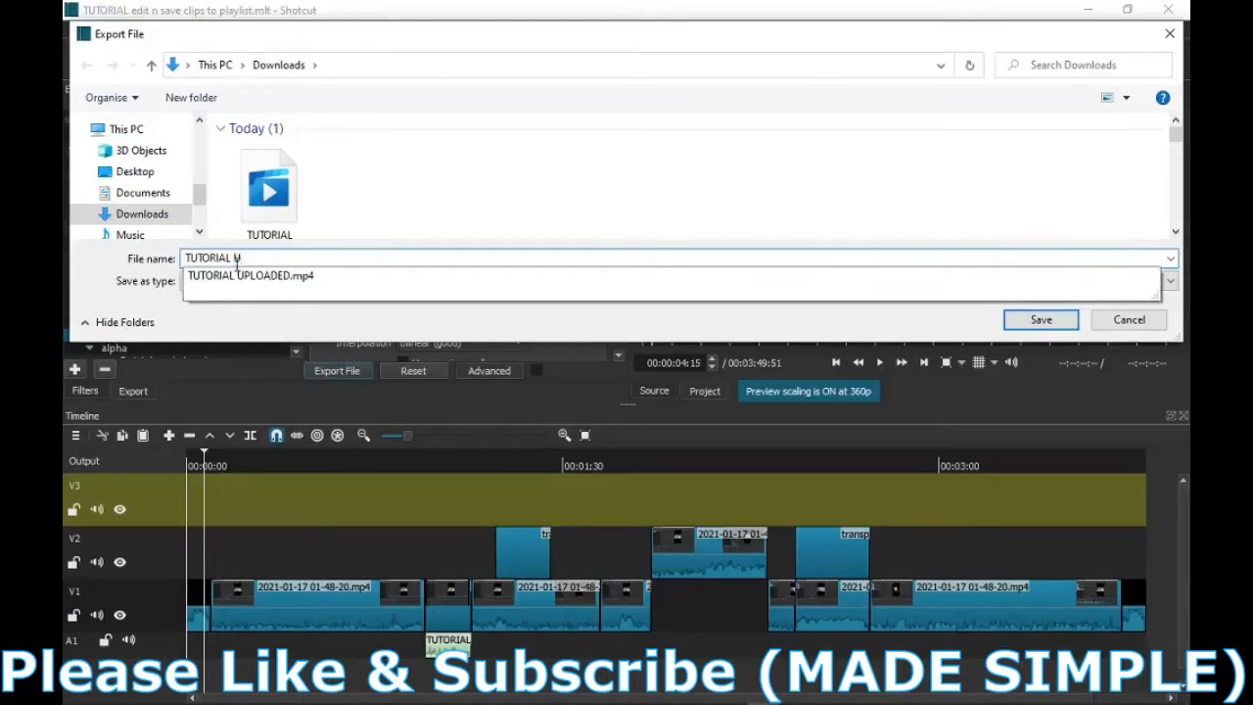
type("PLO")
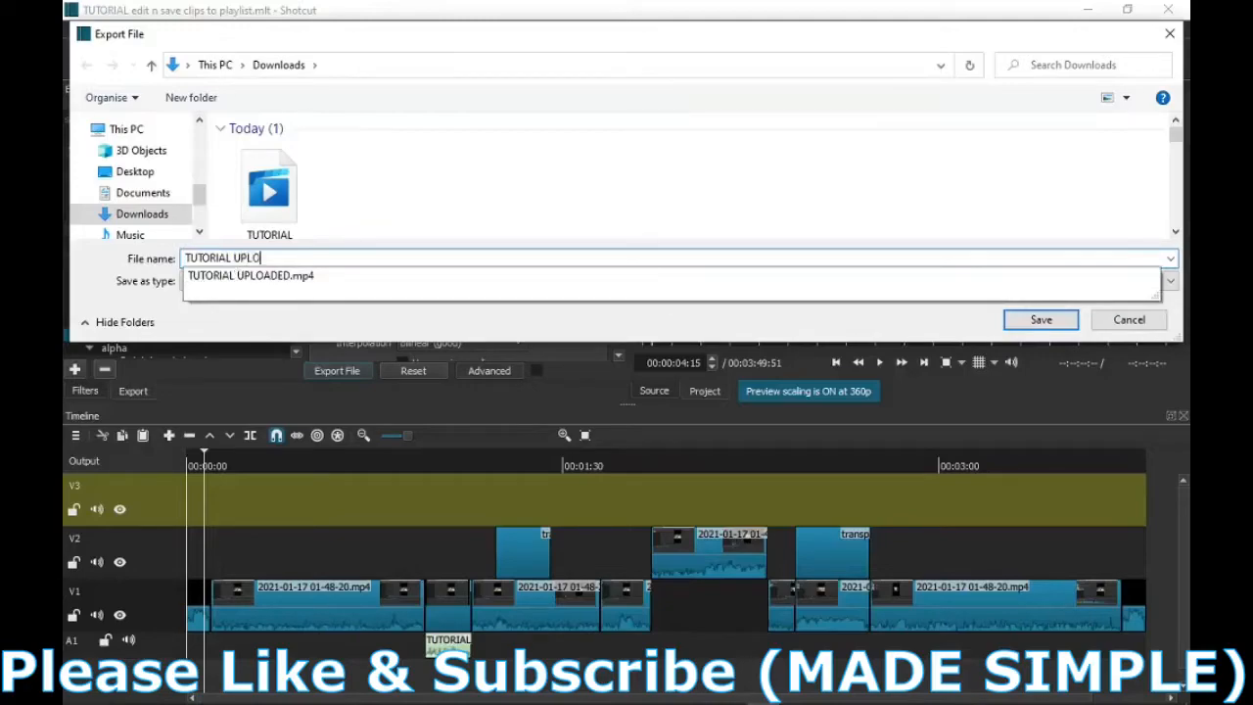
type("ADED")
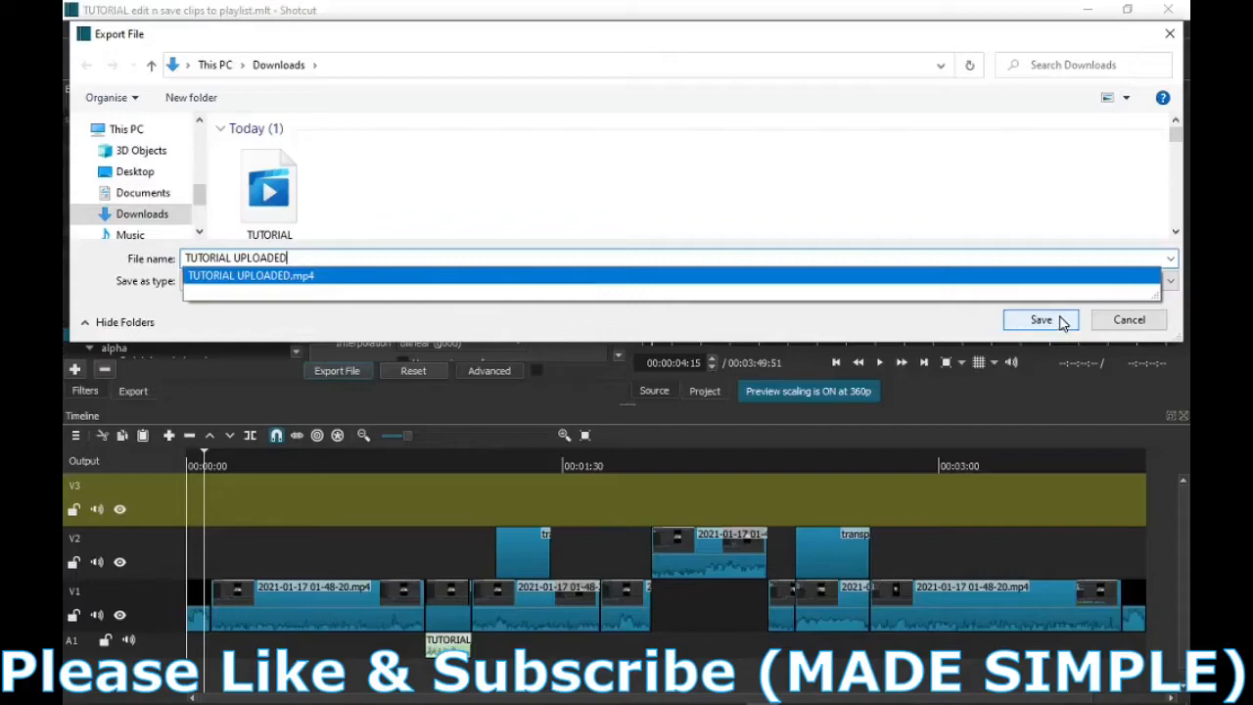
Step: Decline overwriting the existing file and save as 'TUTORIAL UPLOADEDS', starting the export job
left_click(1041, 319)
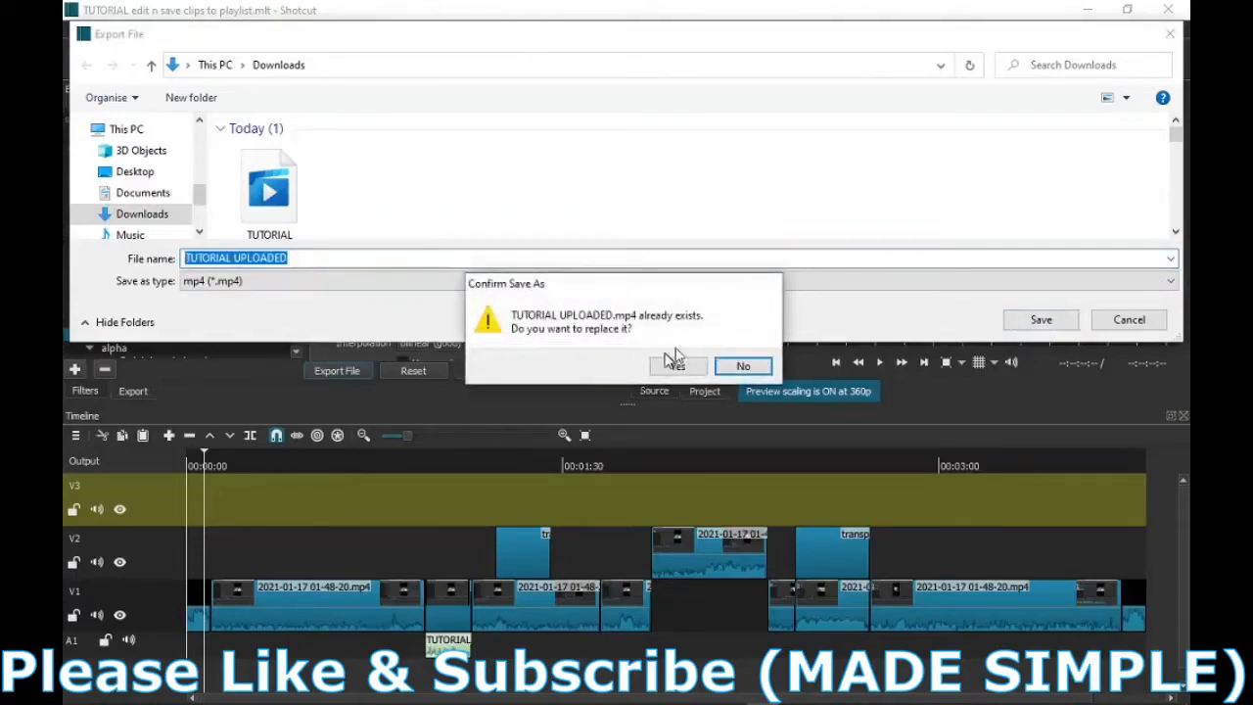
mouse_move(744, 366)
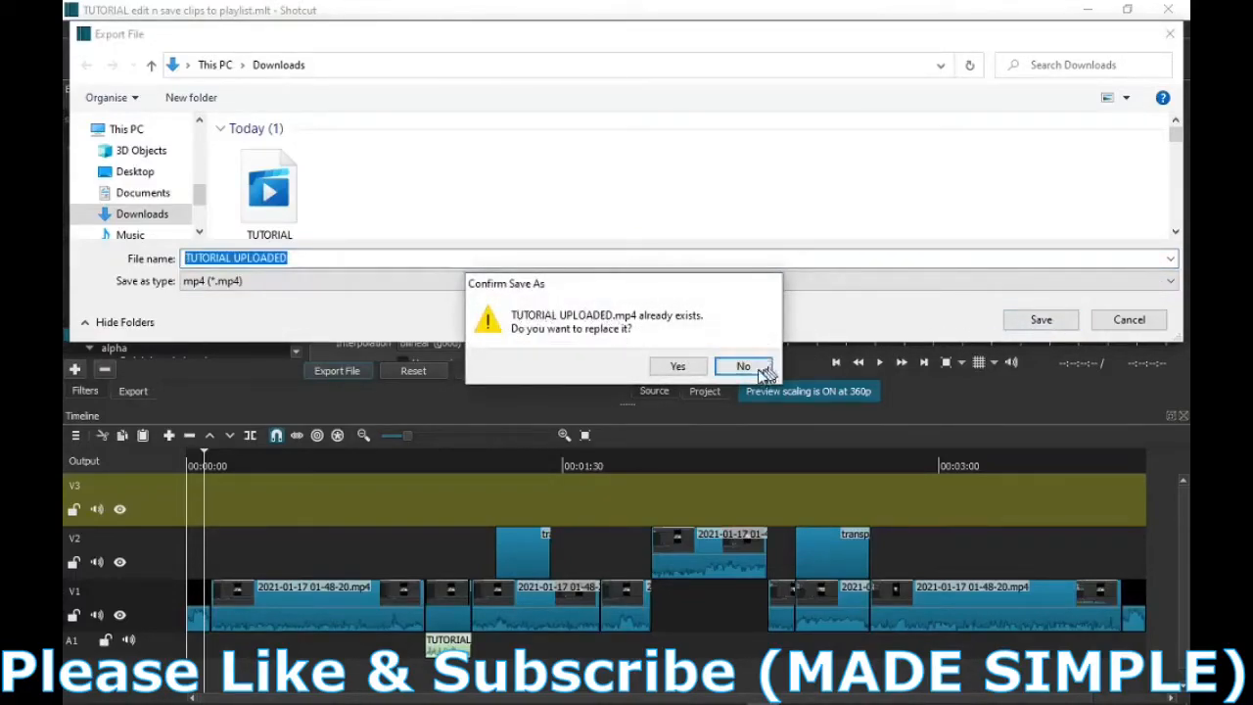
left_click(744, 366)
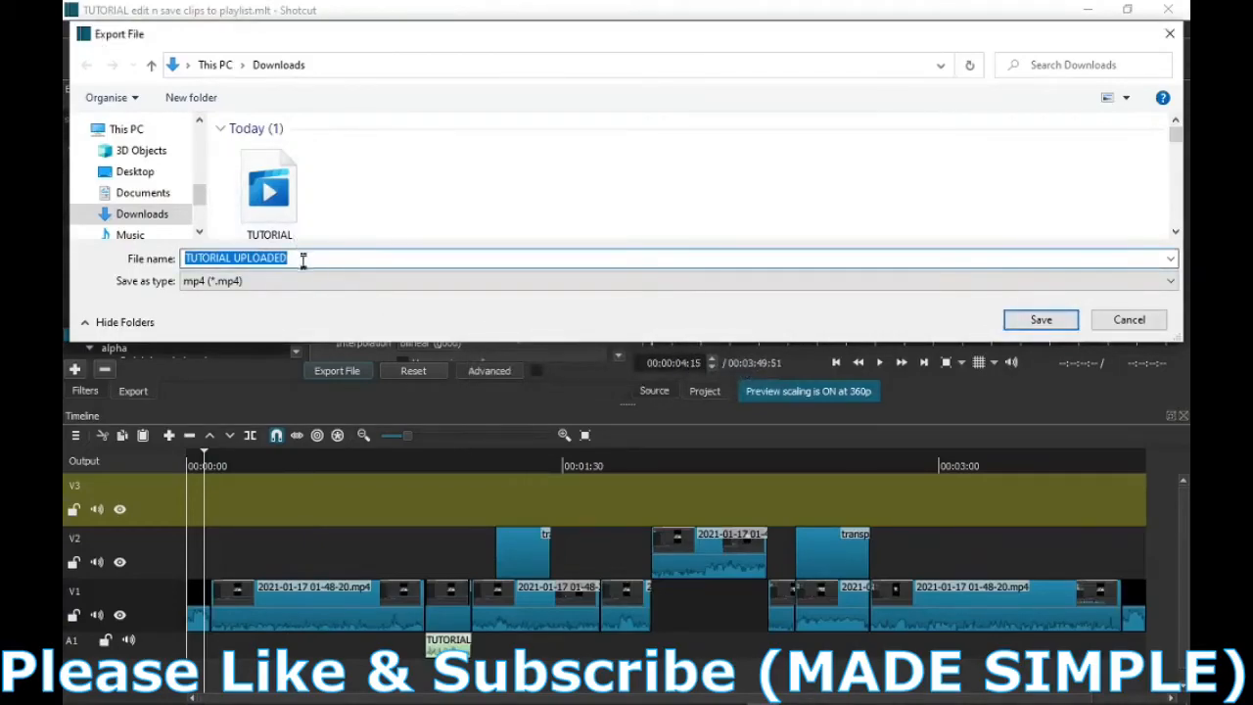
left_click(303, 259)
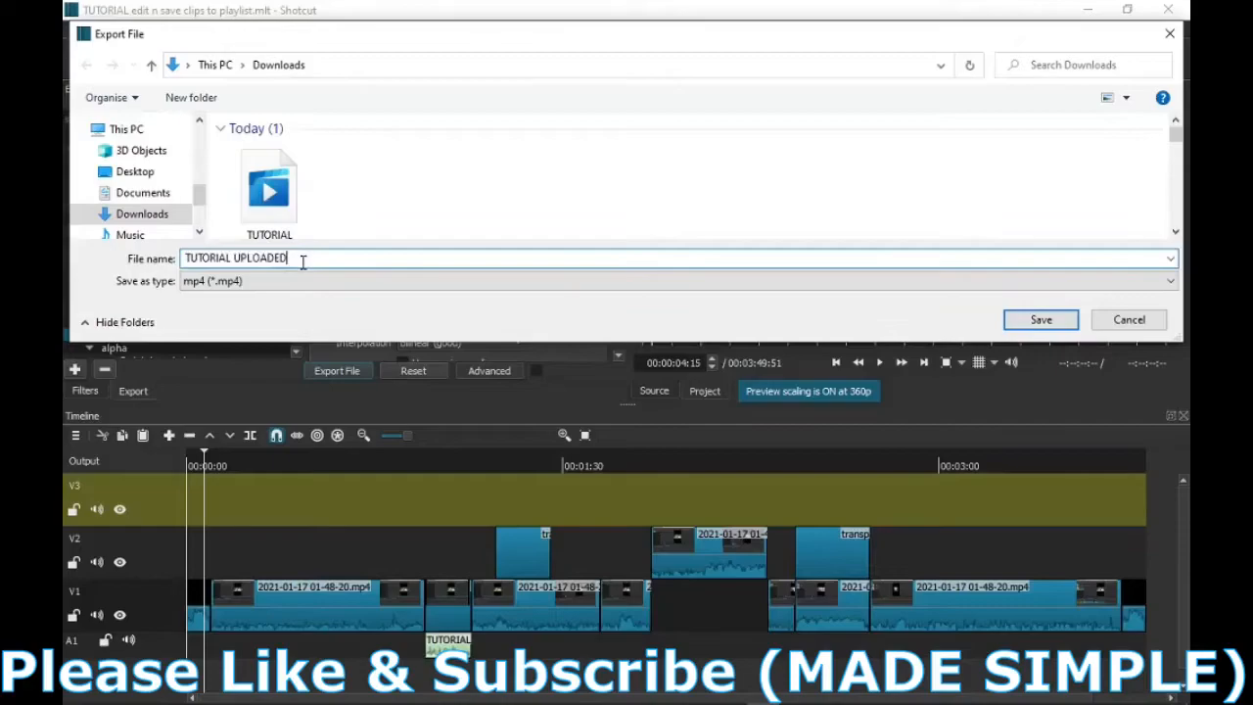
type("S")
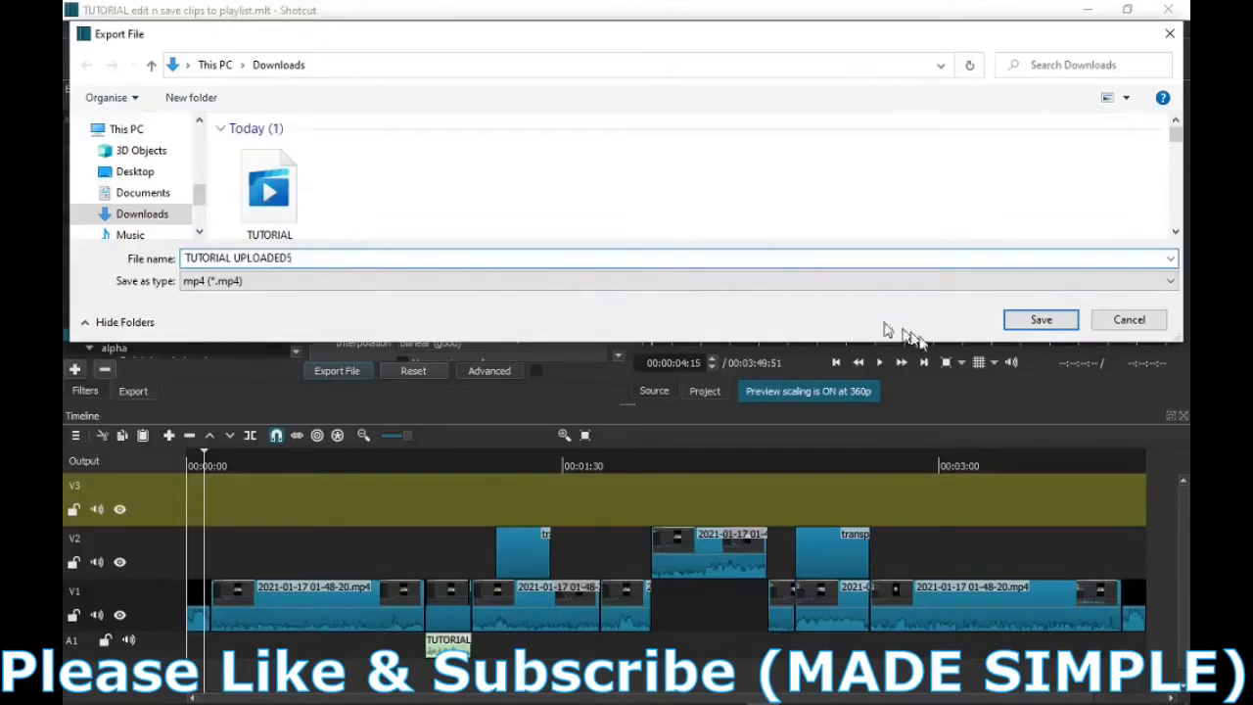
left_click(1041, 319)
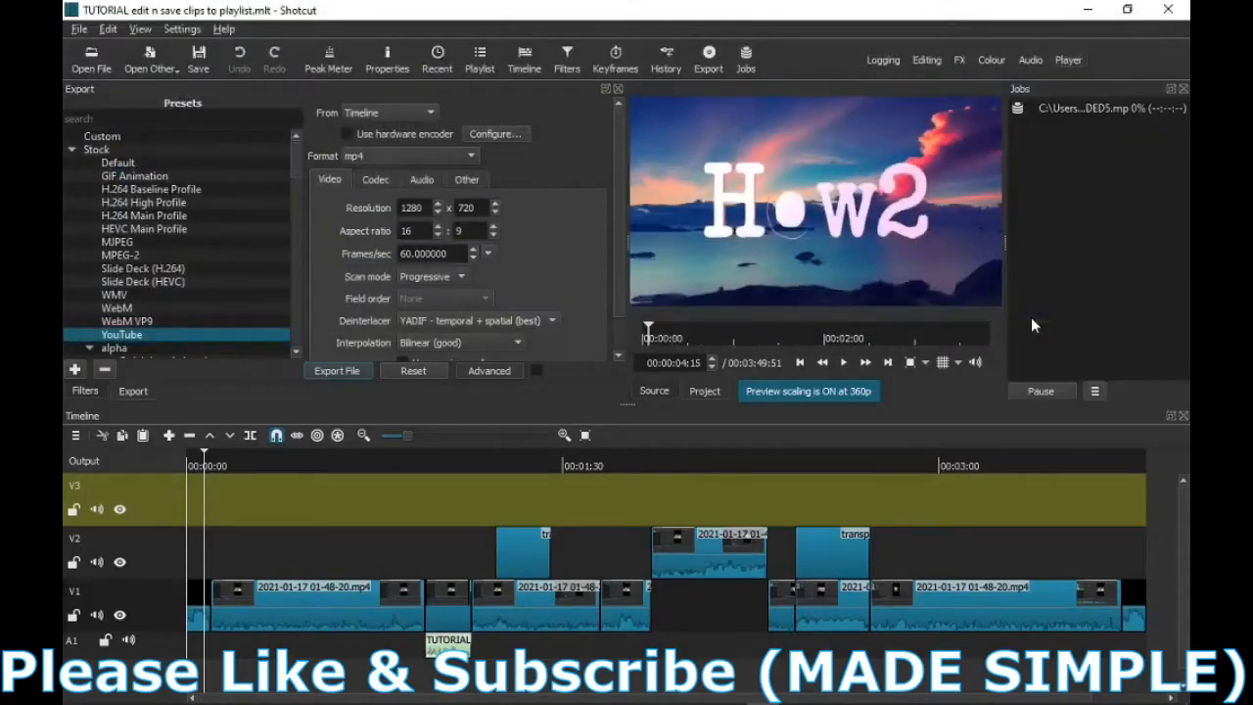